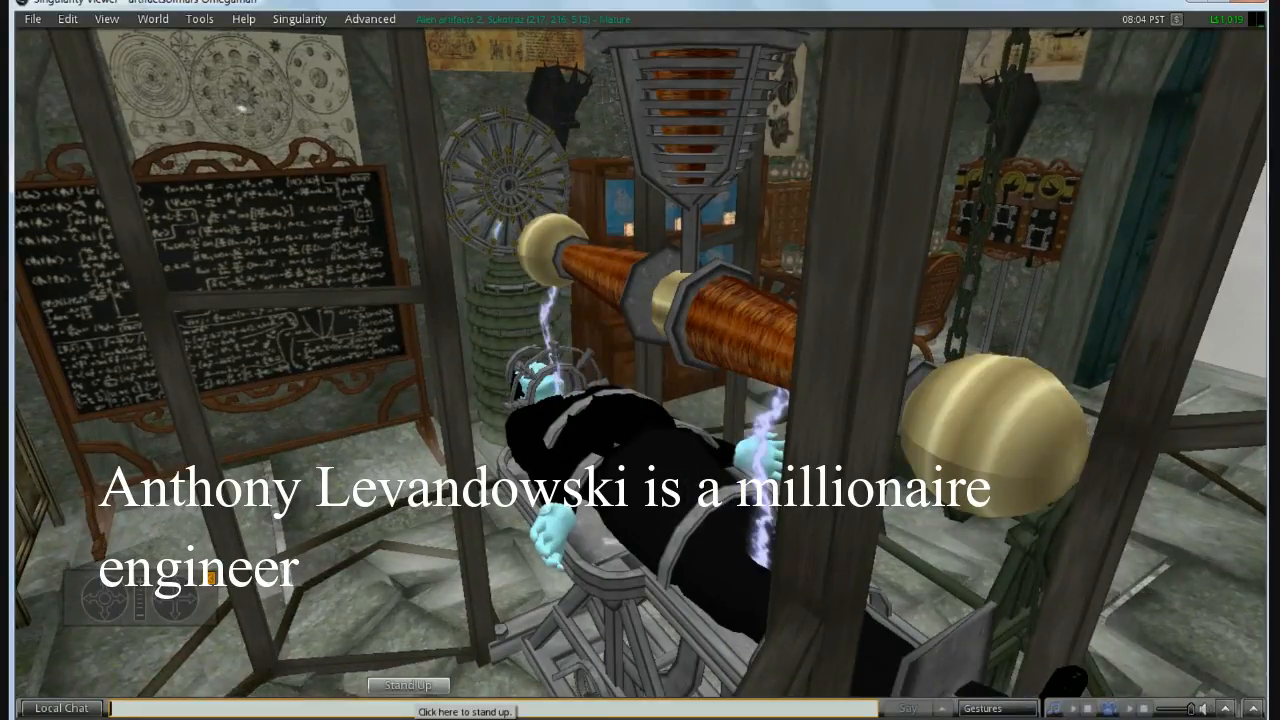
Step: Scroll the Wired article past the headline to the Levandowski portrait and the opening Singularity paragraph
{"action": "left_click", "coordinate": [408, 684]}
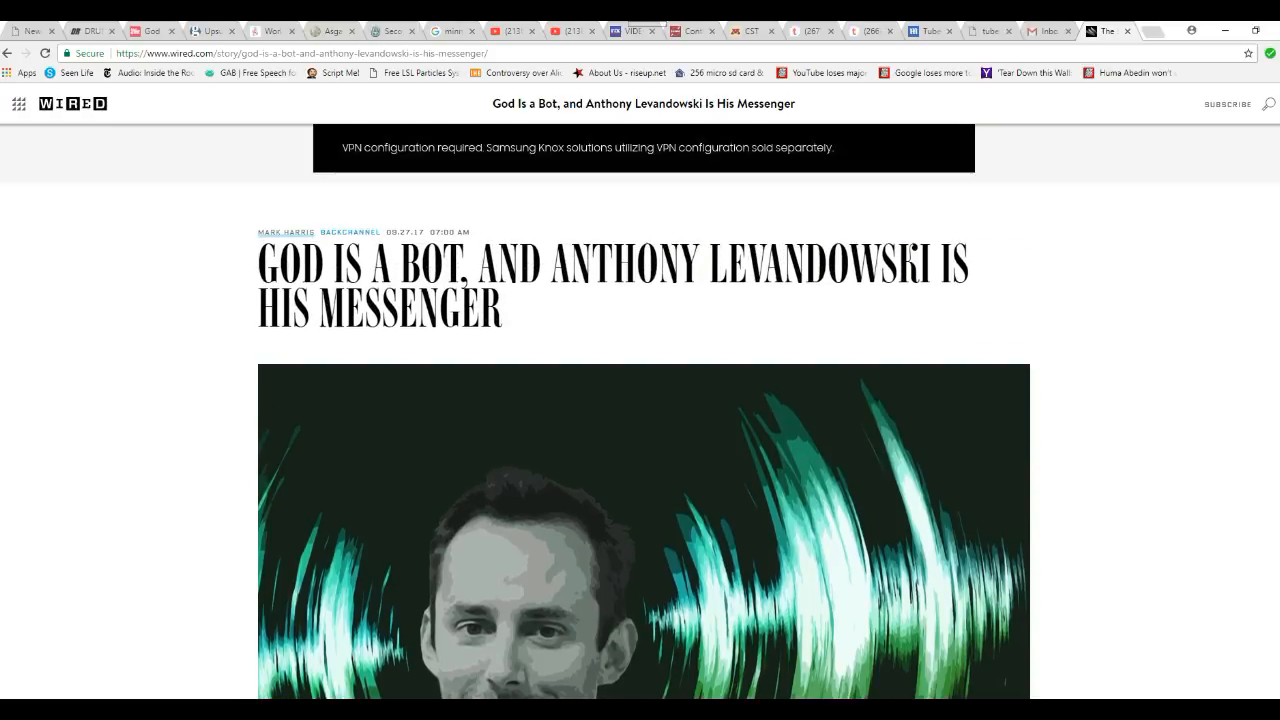
{"action": "scroll", "scroll_direction": "down", "scroll_amount": 3}
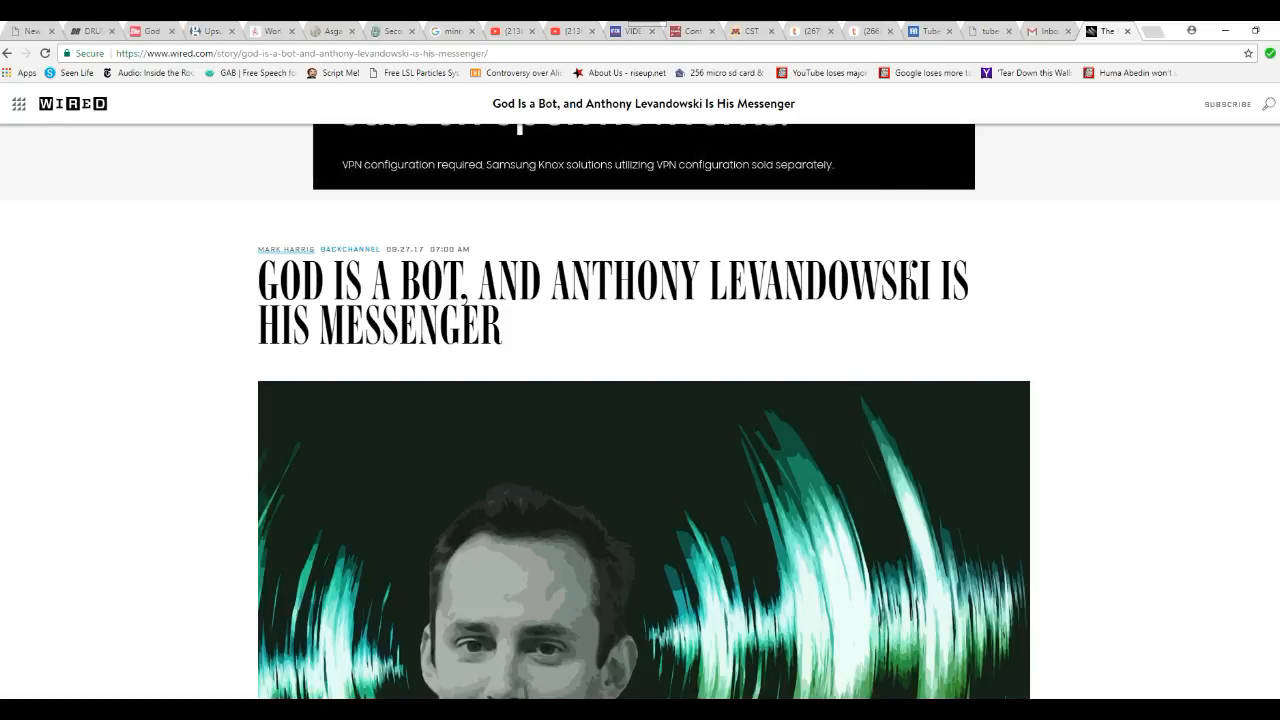
{"action": "scroll", "scroll_direction": "down", "scroll_amount": 3}
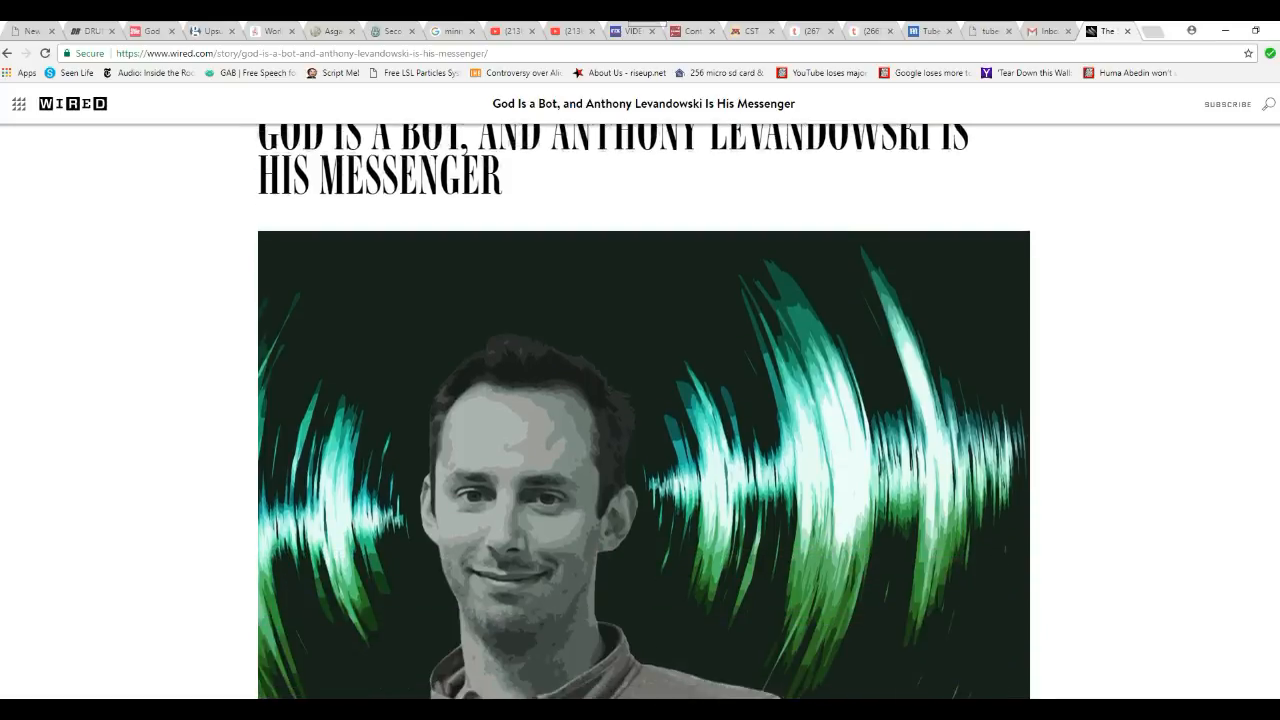
{"action": "scroll", "scroll_direction": "down", "scroll_amount": 3}
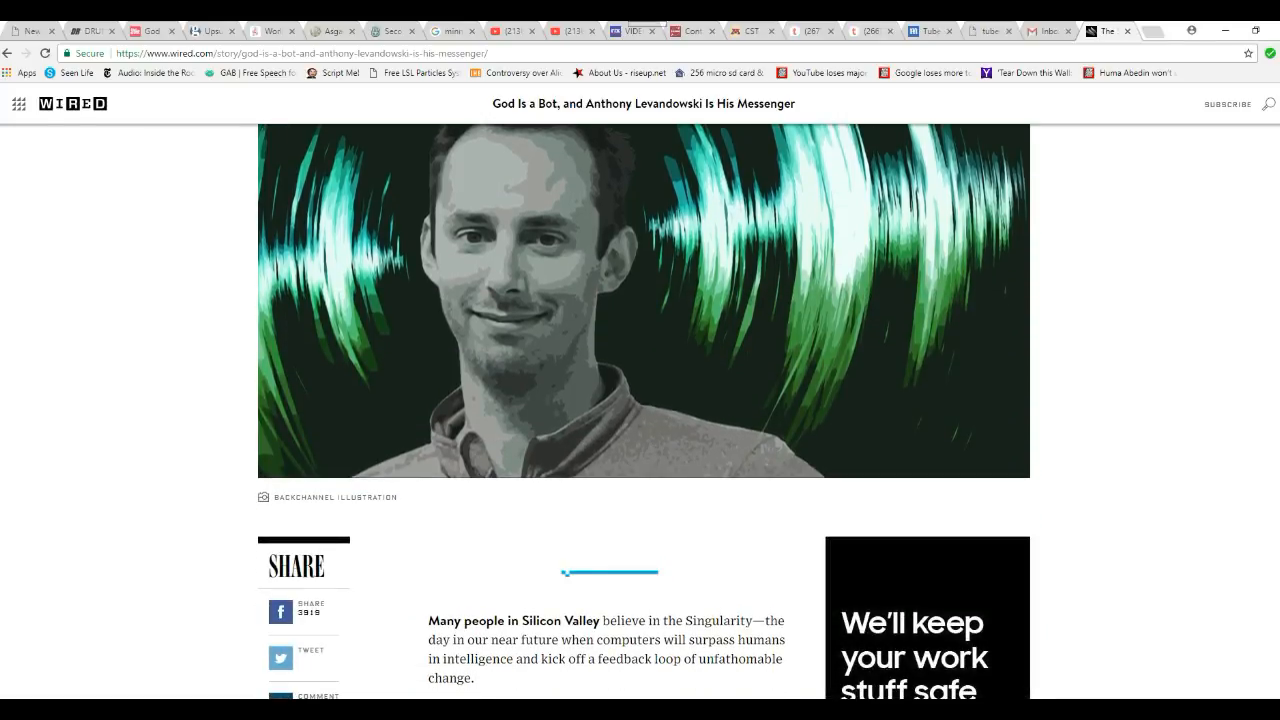
{"action": "scroll", "scroll_direction": "down", "scroll_amount": 3}
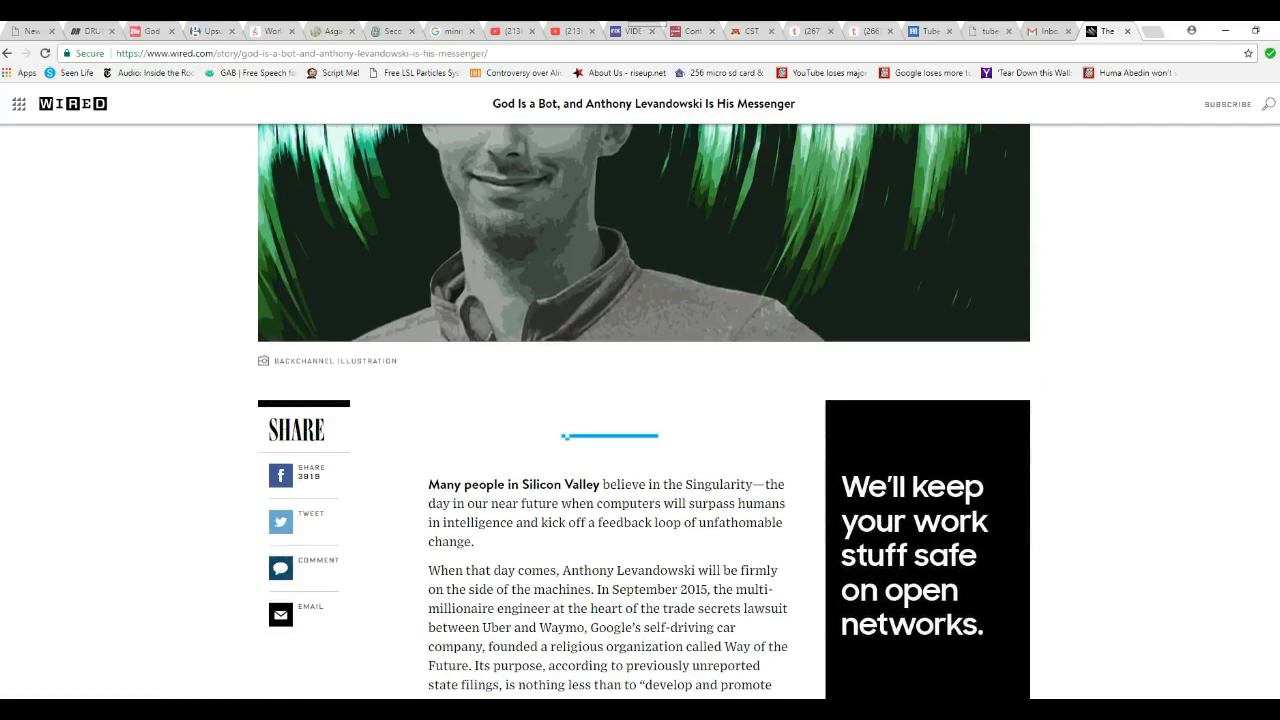
{"action": "scroll", "scroll_direction": "down", "scroll_amount": 3}
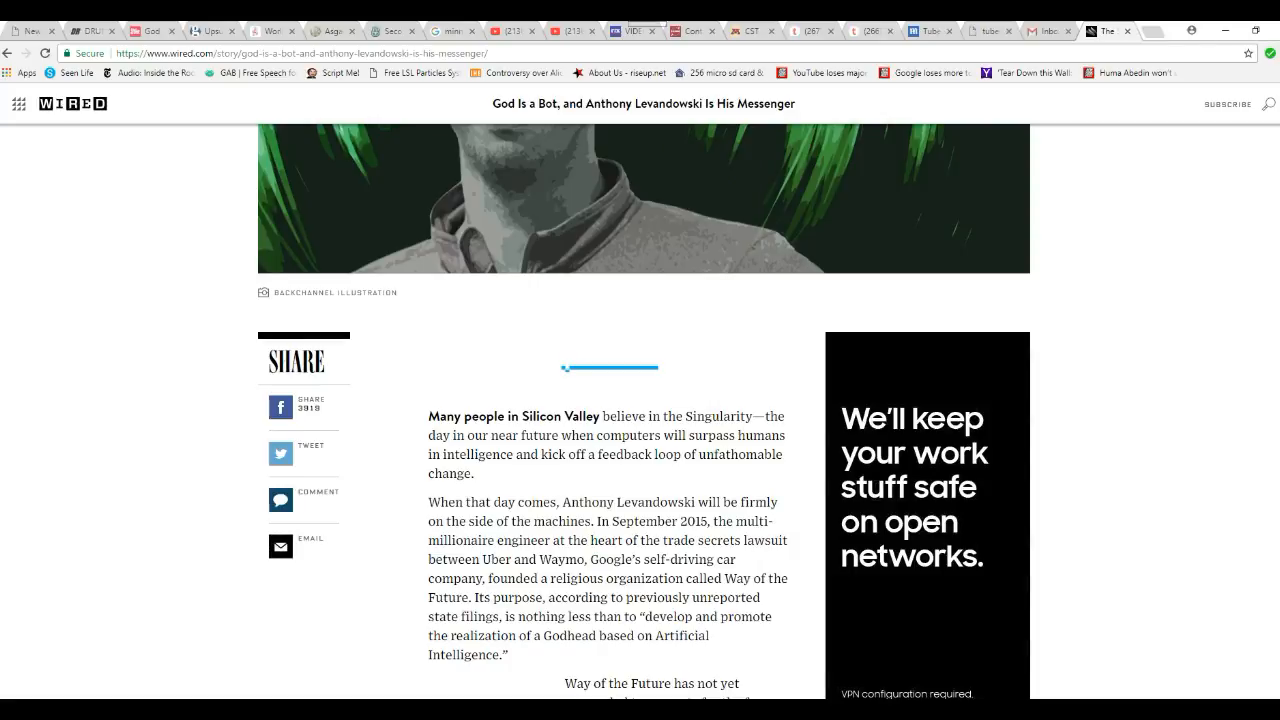
{"action": "scroll", "scroll_direction": "down", "scroll_amount": 3}
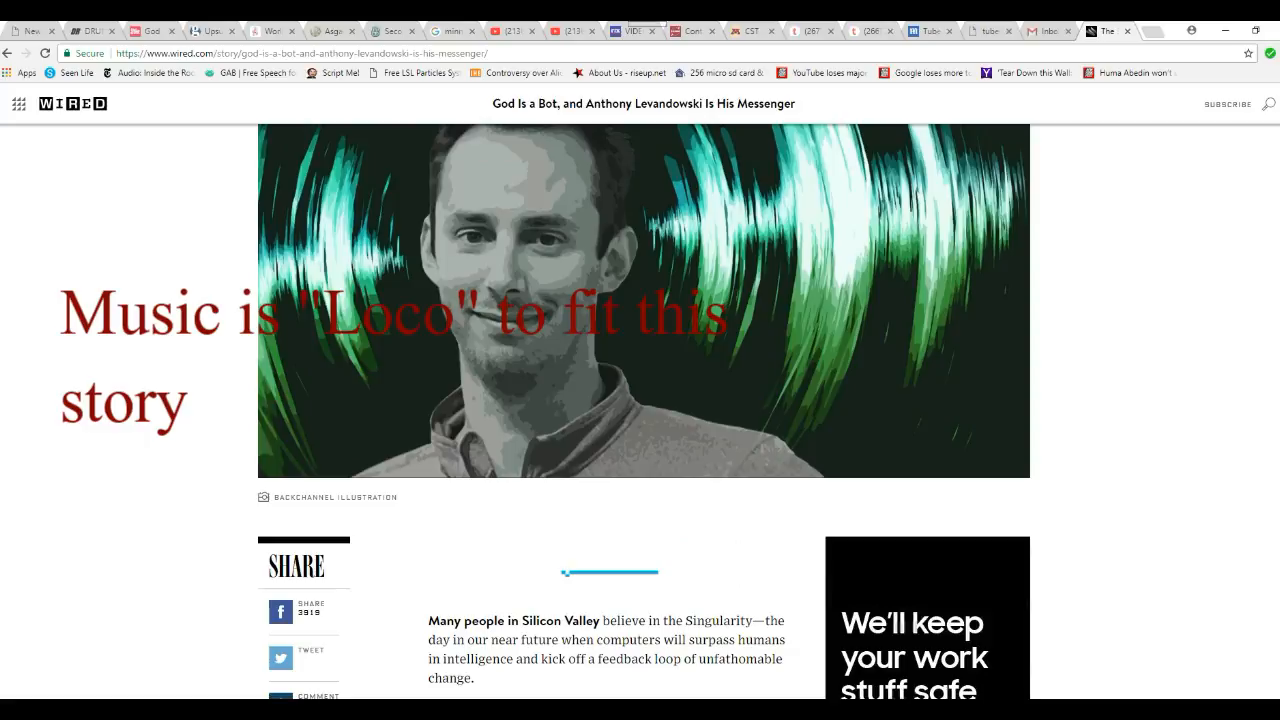
Step: Scroll down to the Way of the Future filings paragraph and the start of the self-driving AI section
{"action": "scroll", "scroll_direction": "down", "scroll_amount": 3}
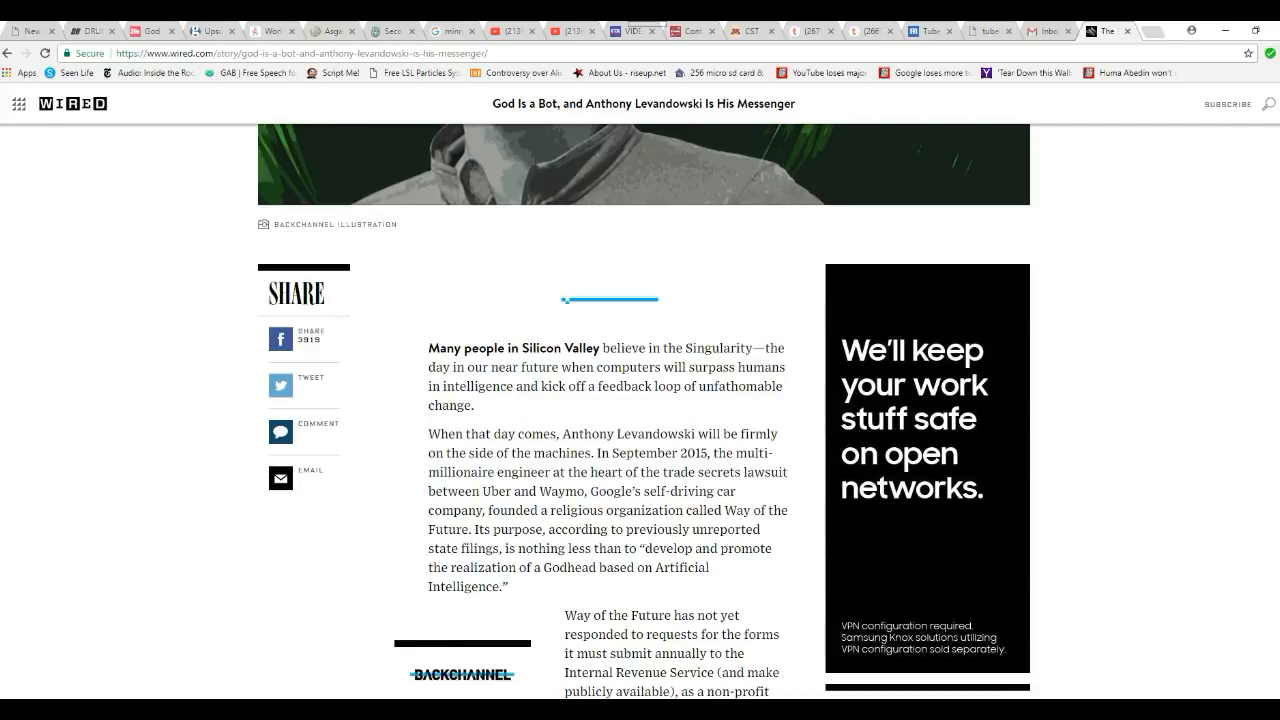
{"action": "scroll", "scroll_direction": "down", "scroll_amount": 3}
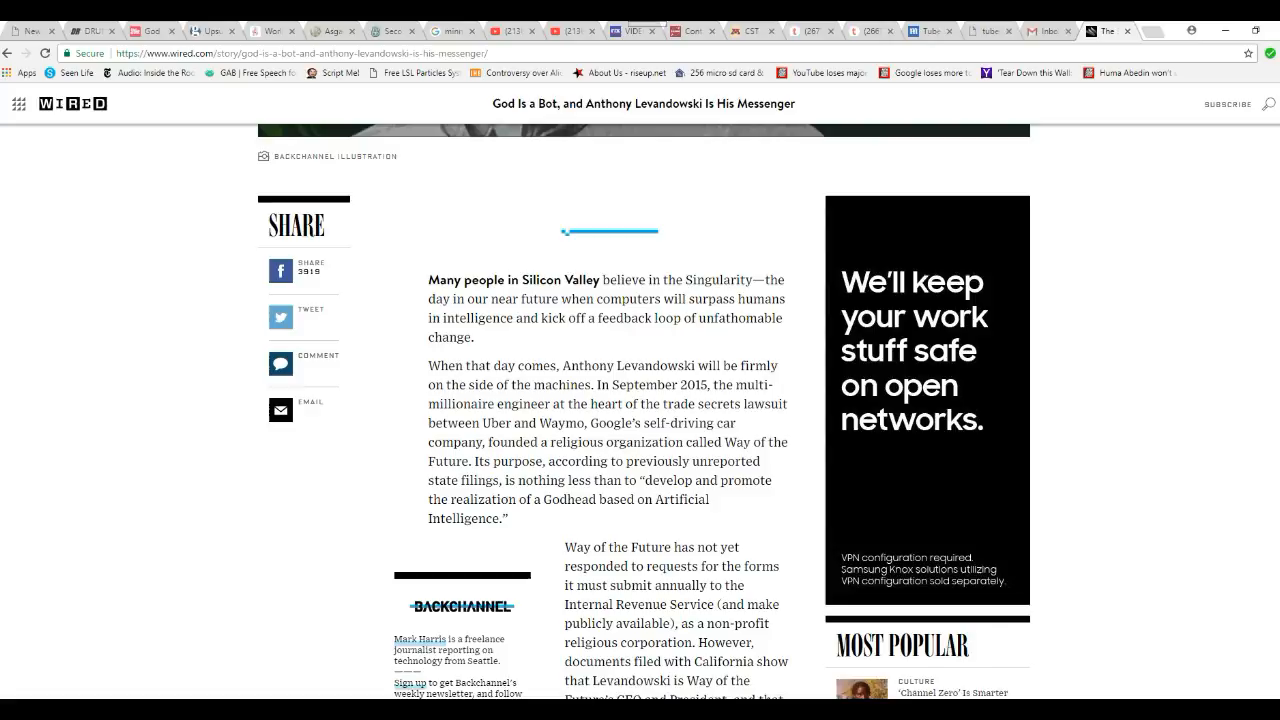
{"action": "scroll", "scroll_direction": "down", "scroll_amount": 3}
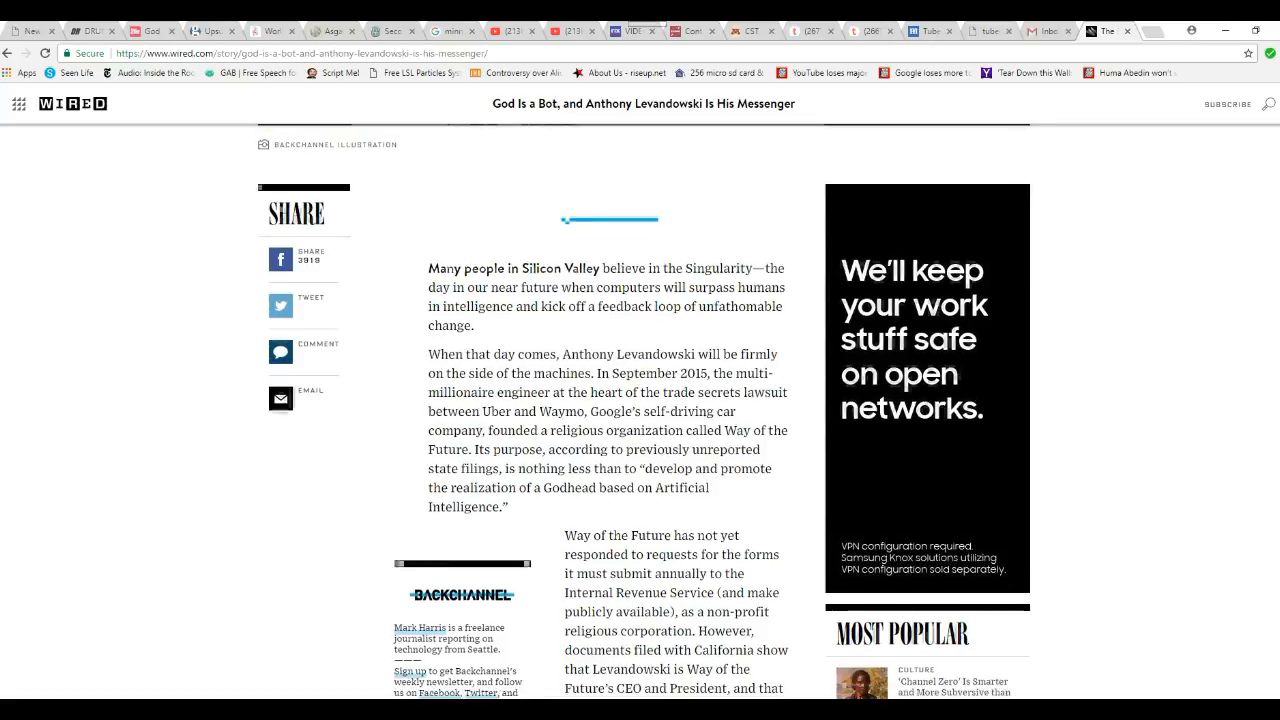
{"action": "scroll", "scroll_direction": "down", "scroll_amount": 3}
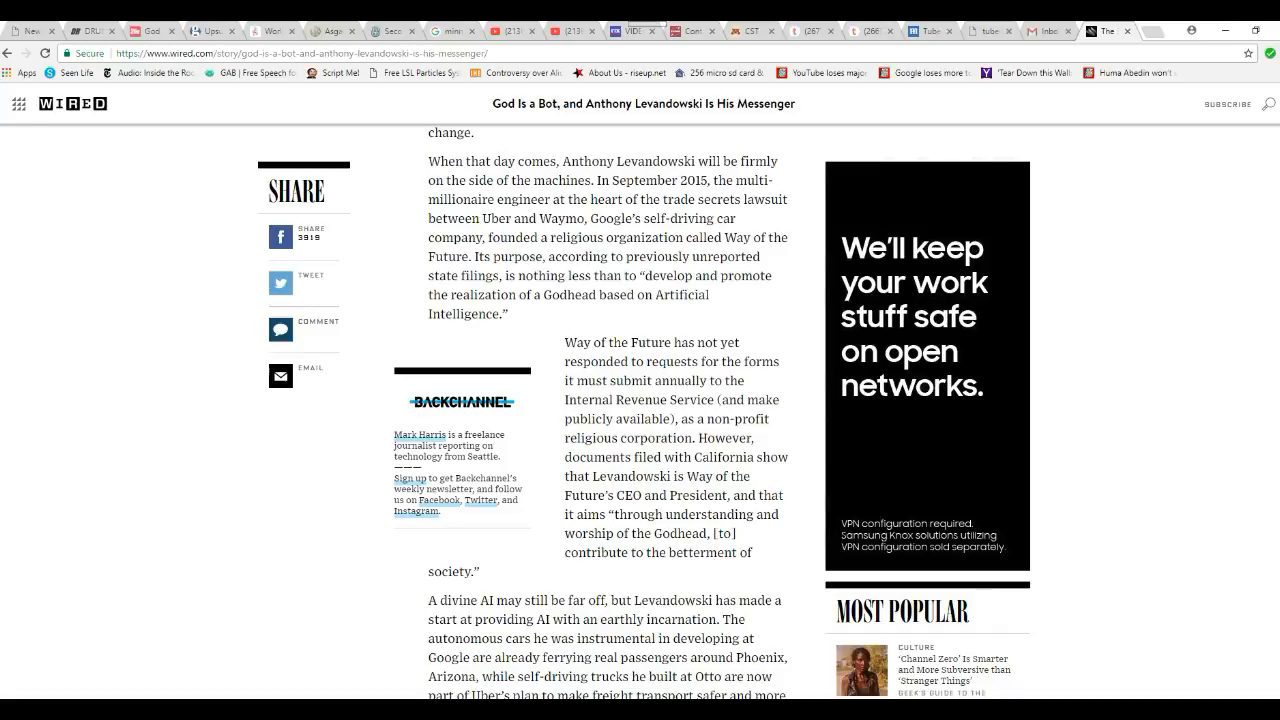
Step: Scroll through Levandowski's self-driving work to the Waymo lawsuit paragraph, then return to the portrait
{"action": "scroll", "scroll_direction": "up", "scroll_amount": 3}
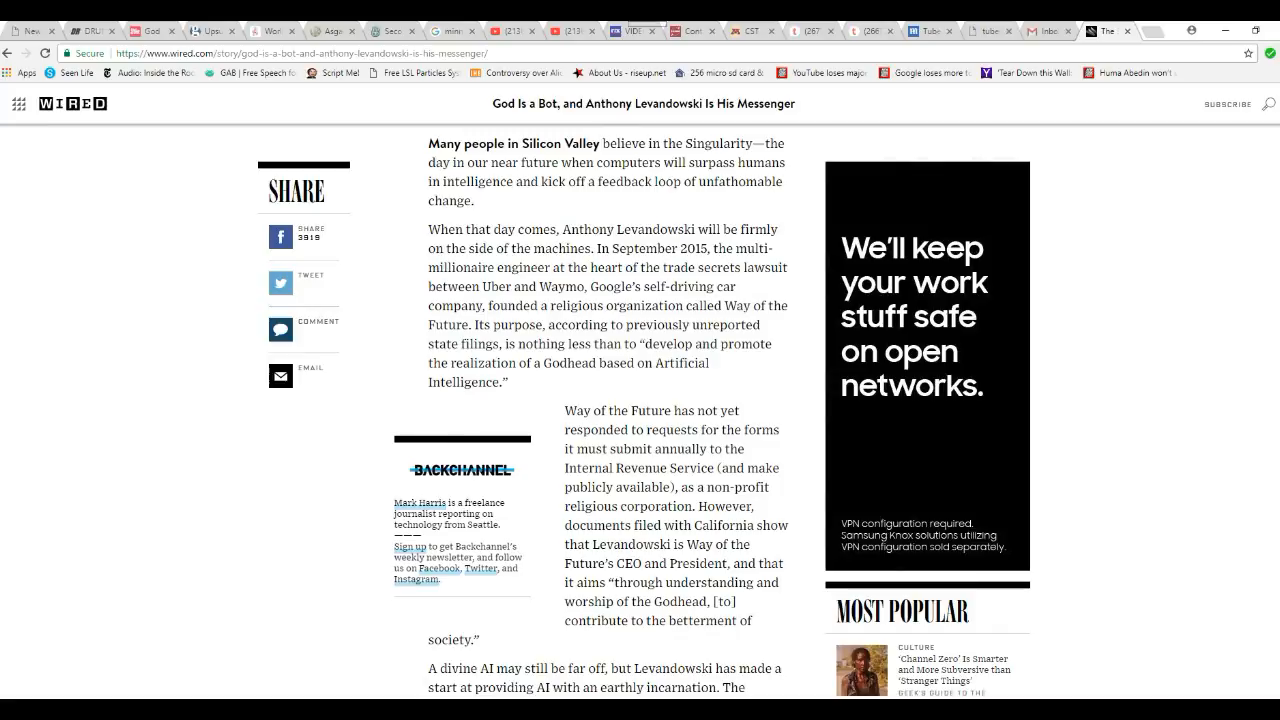
{"action": "scroll", "scroll_direction": "down", "scroll_amount": 3}
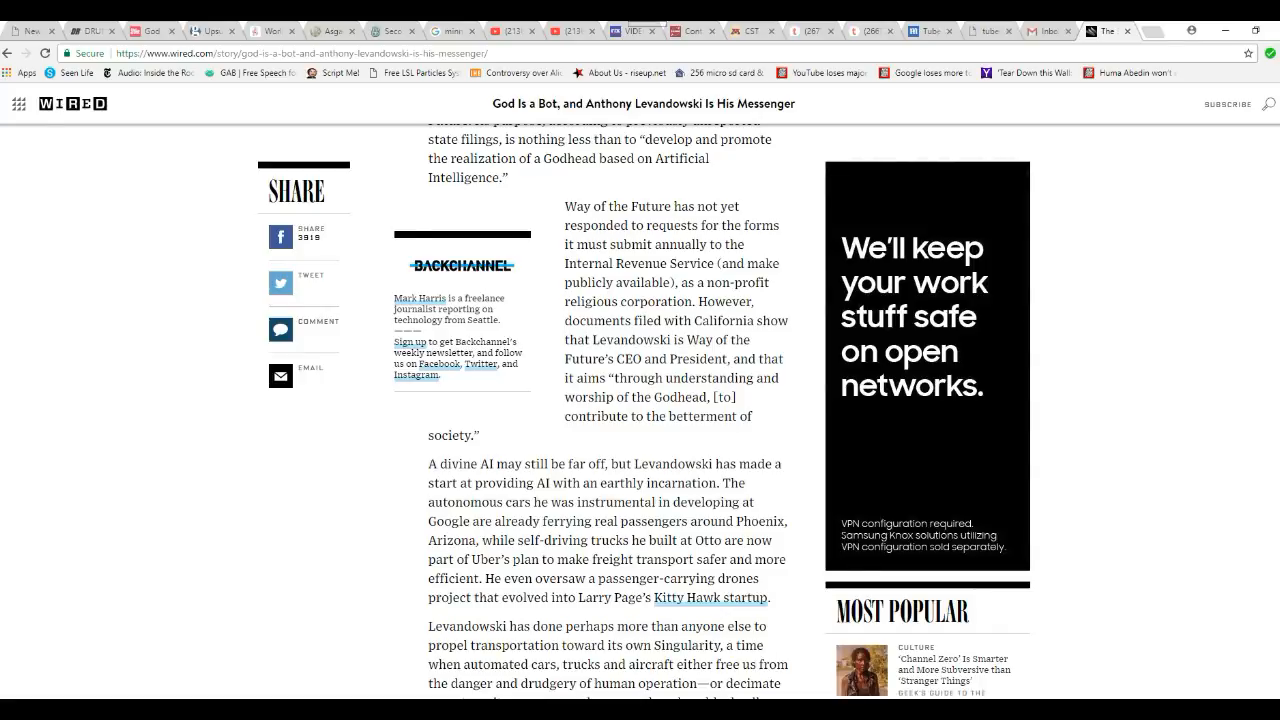
{"action": "scroll", "scroll_direction": "down", "scroll_amount": 3}
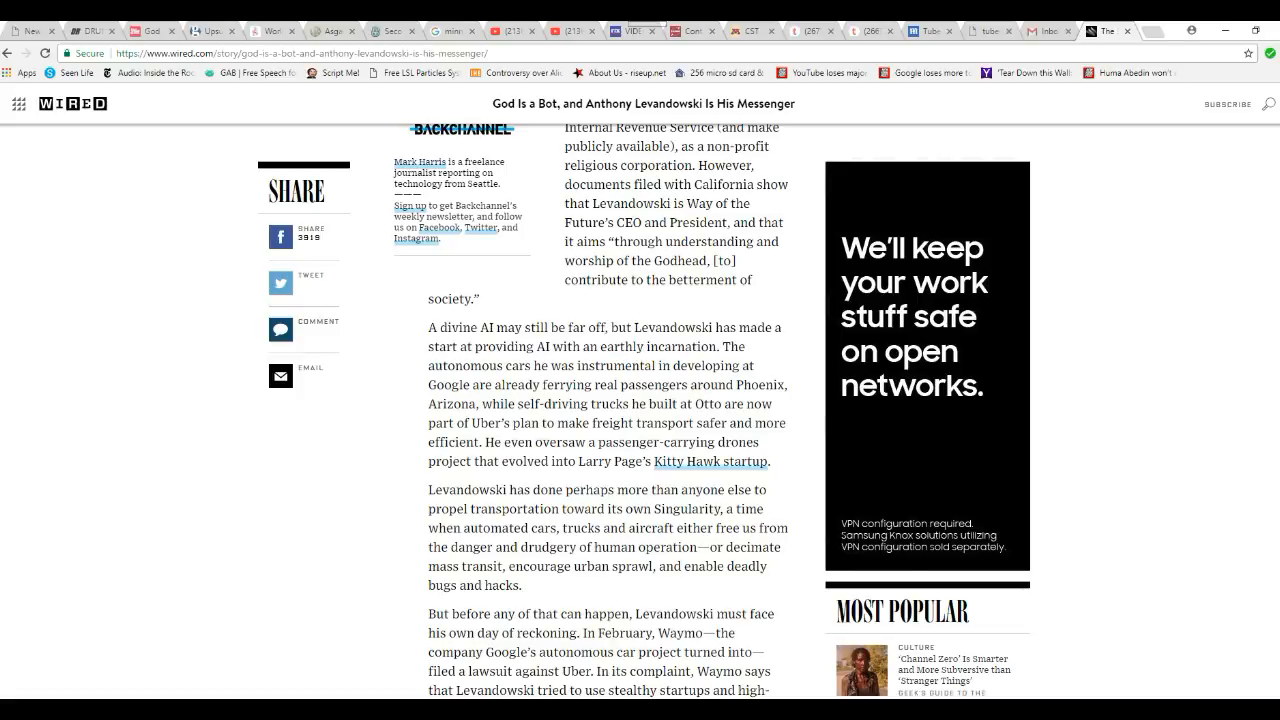
{"action": "scroll", "scroll_direction": "down", "scroll_amount": 3}
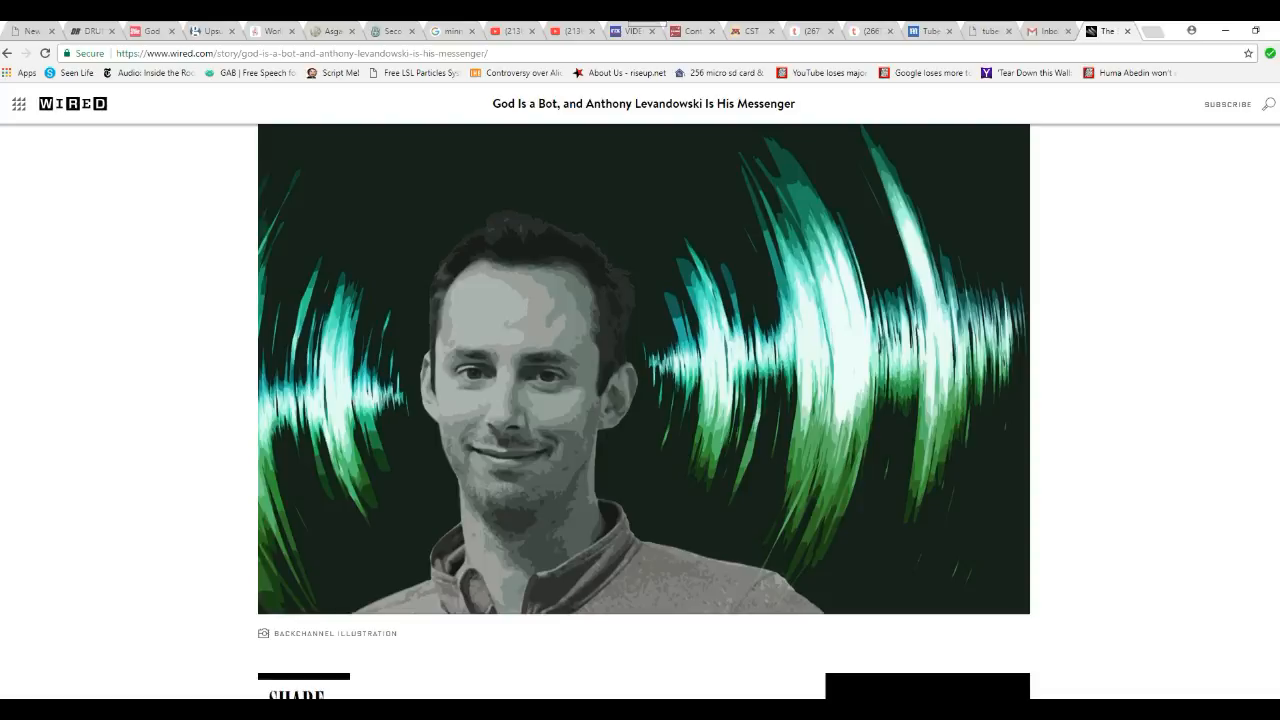
Step: Scroll to the article's headline at the top, then settle on the Levandowski portrait illustration
{"action": "scroll", "scroll_direction": "down", "scroll_amount": 3}
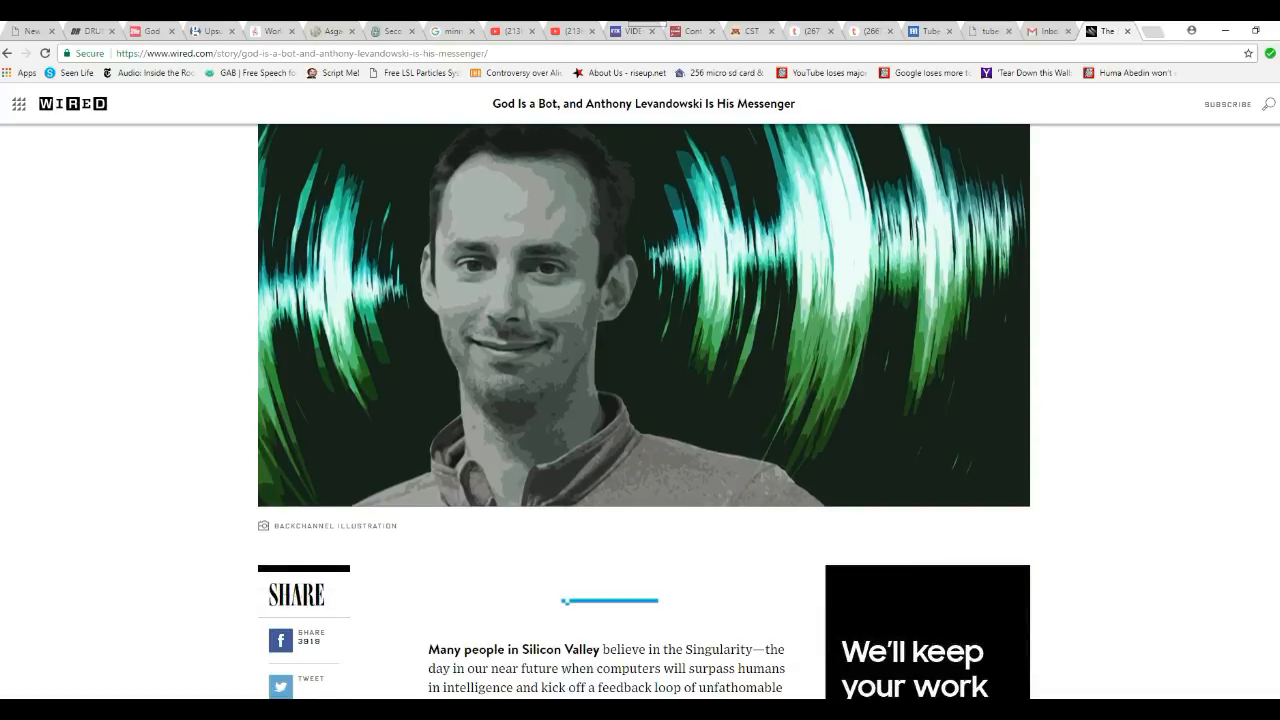
{"action": "scroll", "scroll_direction": "down", "scroll_amount": 3}
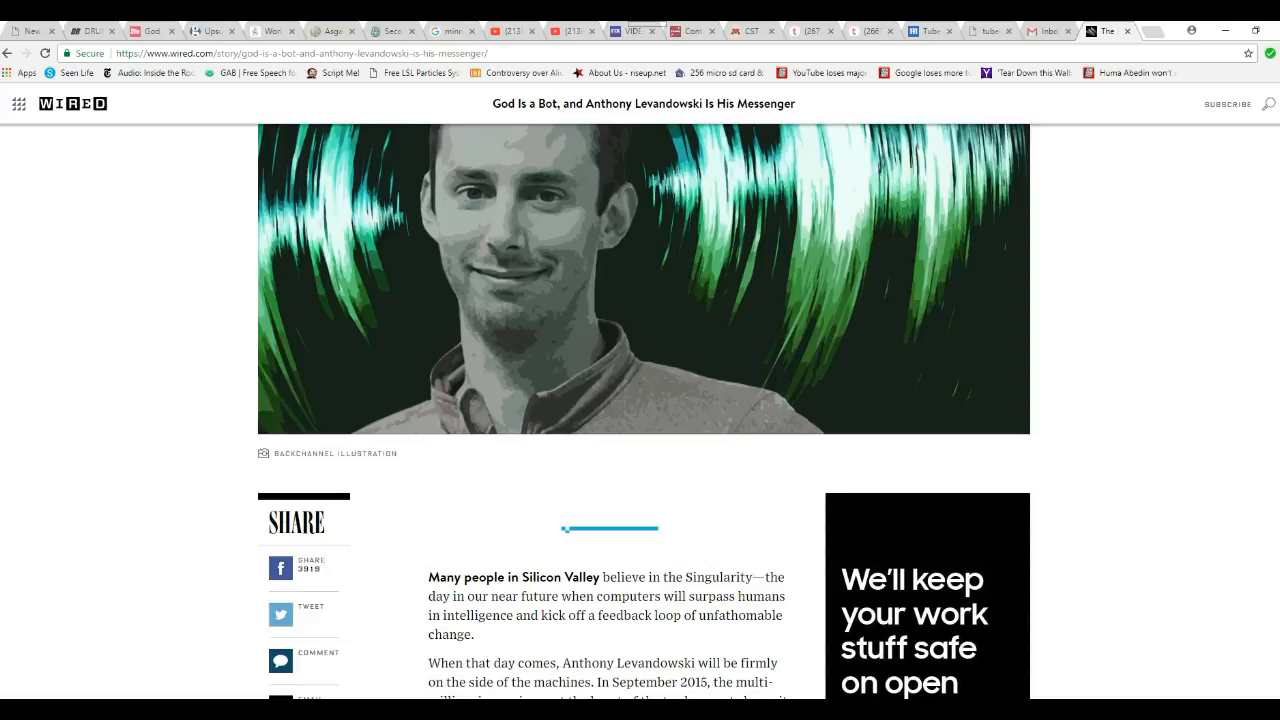
{"action": "scroll", "scroll_direction": "down", "scroll_amount": 3}
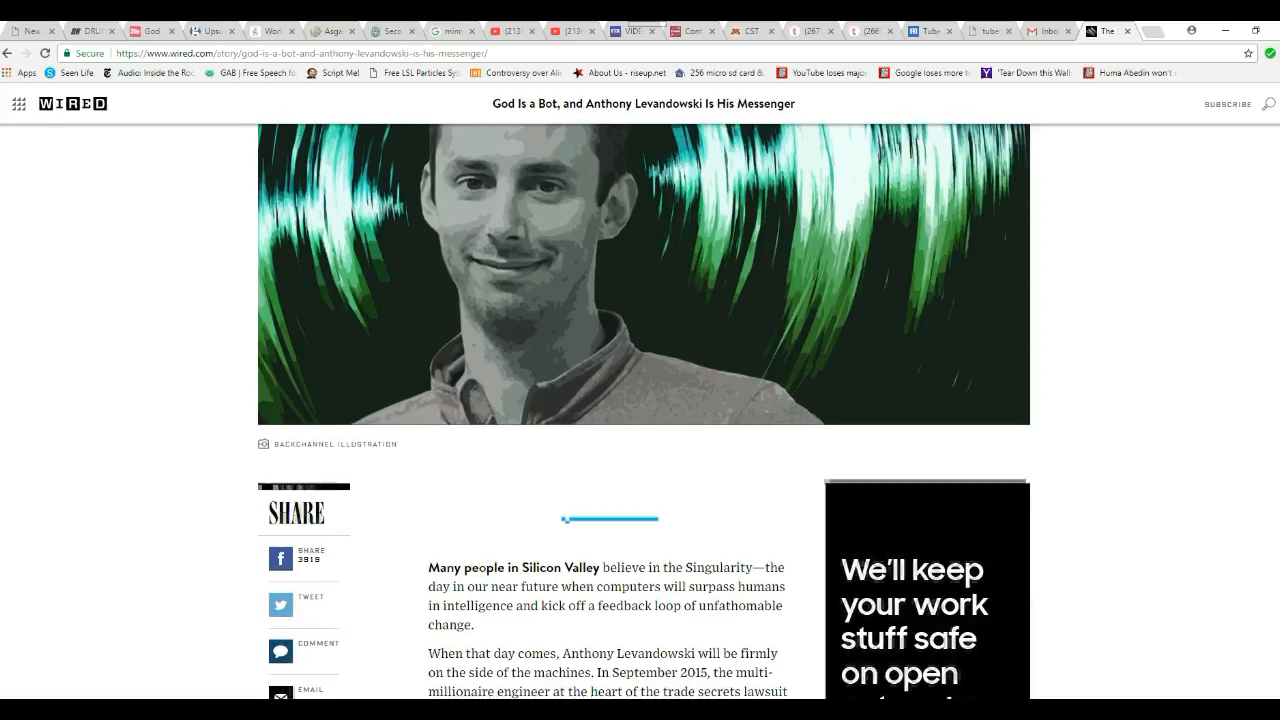
{"action": "scroll", "scroll_direction": "down", "scroll_amount": 3}
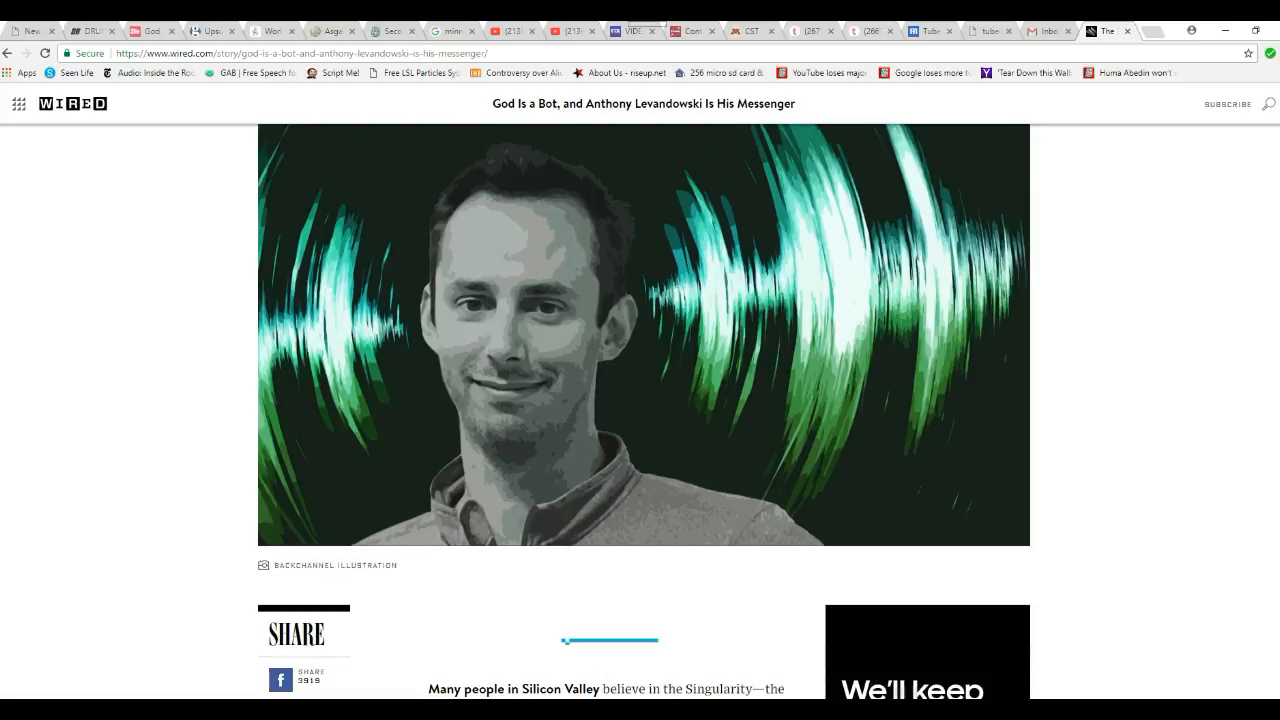
{"action": "scroll", "scroll_direction": "down", "scroll_amount": 3}
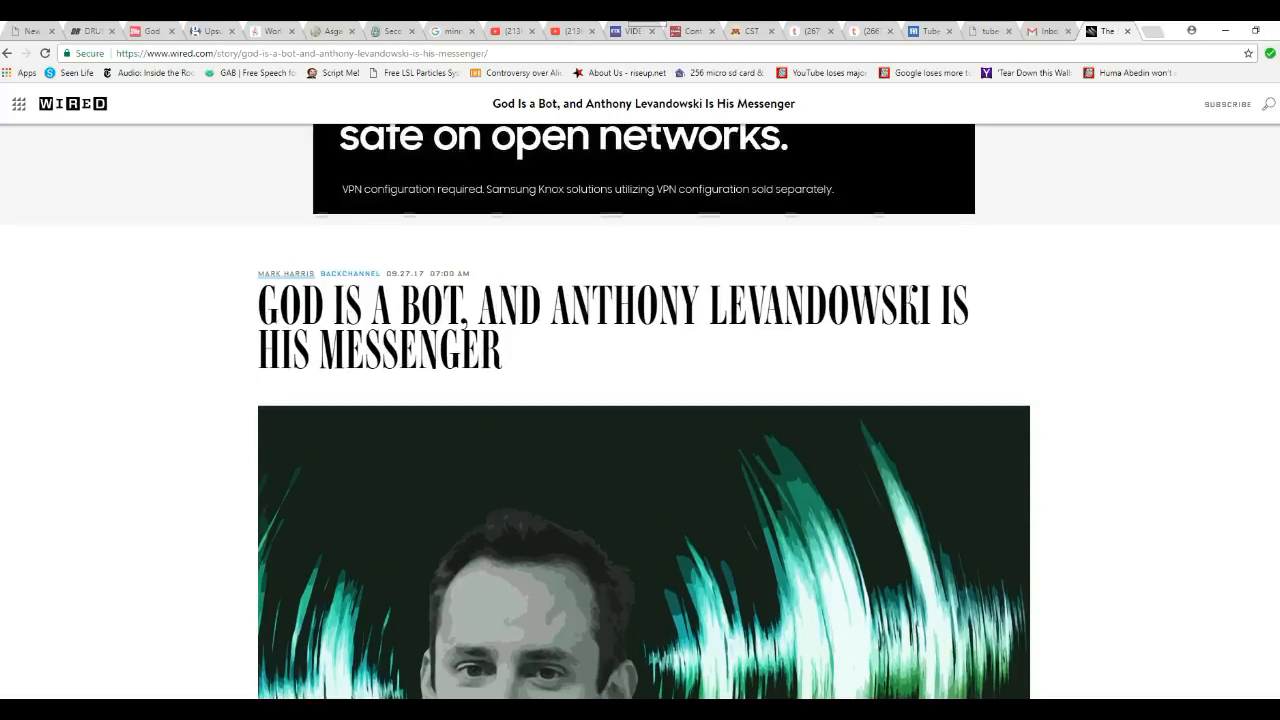
{"action": "scroll", "scroll_direction": "down", "scroll_amount": 3}
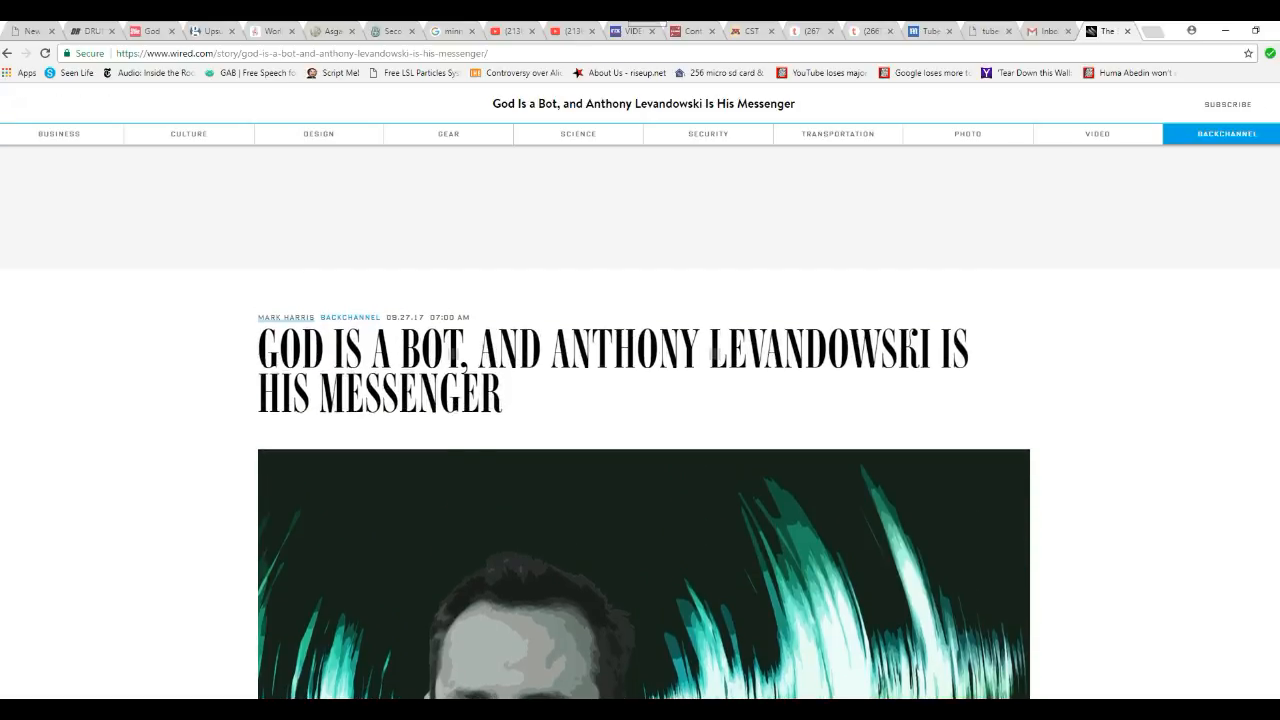
{"action": "scroll", "scroll_direction": "down", "scroll_amount": 3}
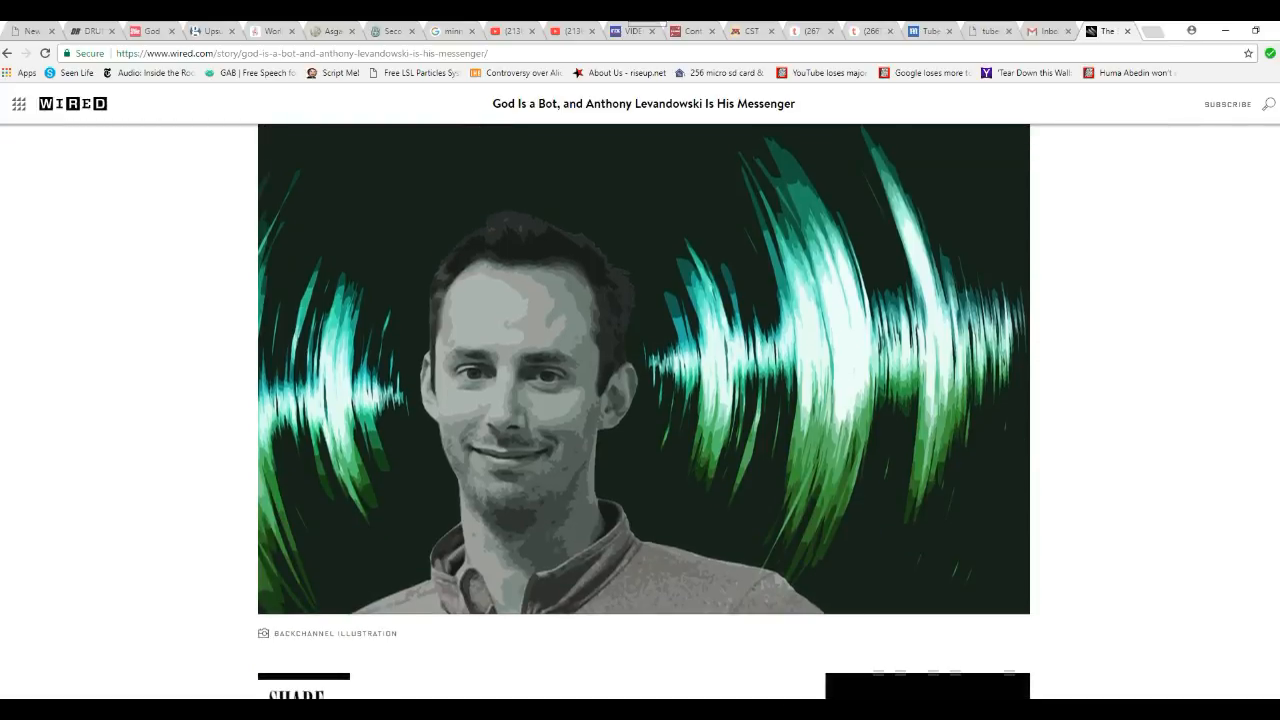